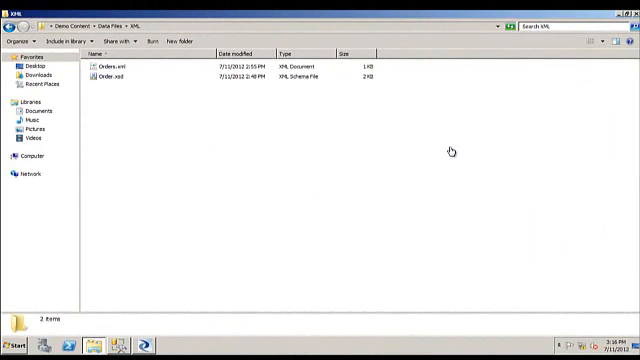
mouse_move(144, 104)
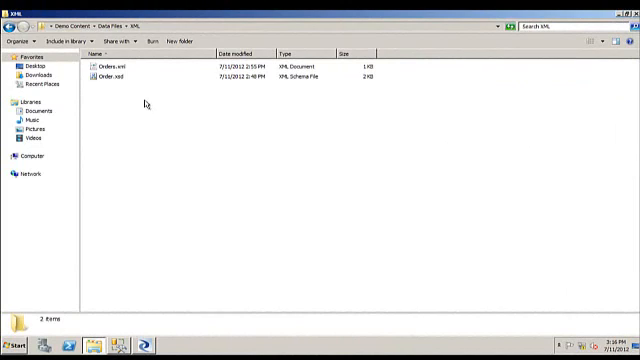
- Point the XML source at the data file and its matching schema file
left_click(116, 64)
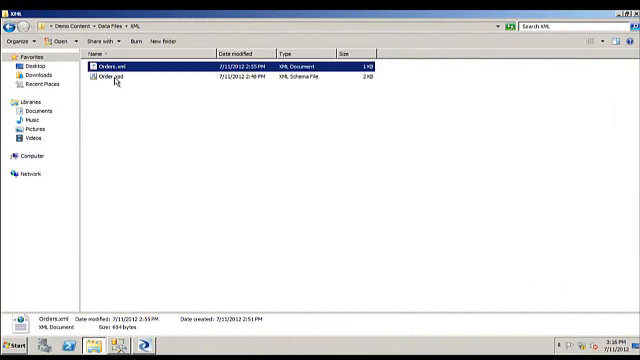
left_click(130, 76)
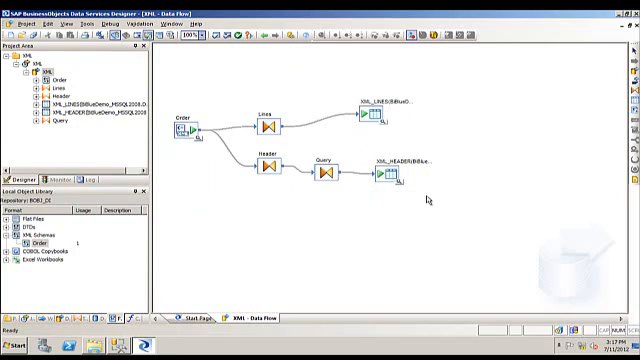
- Execute the XML job from the project area, keeping the default execution properties
right_click(42, 62)
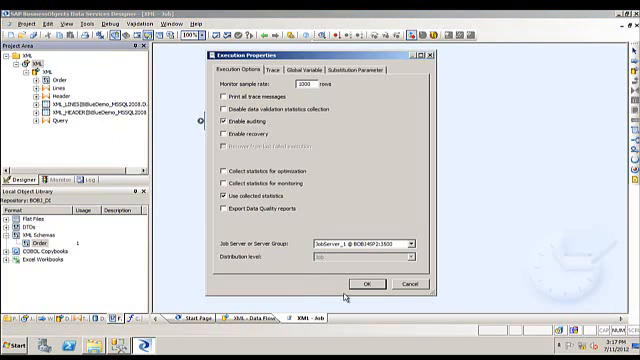
left_click(364, 284)
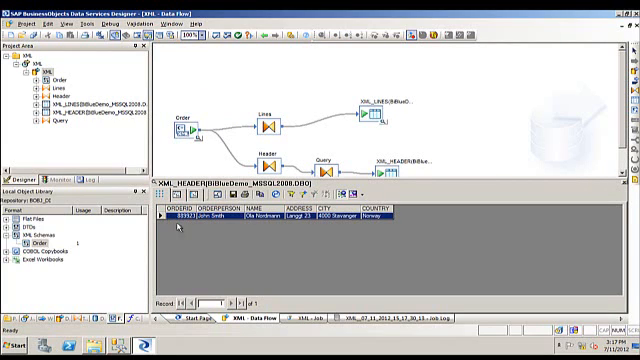
mouse_move(378, 226)
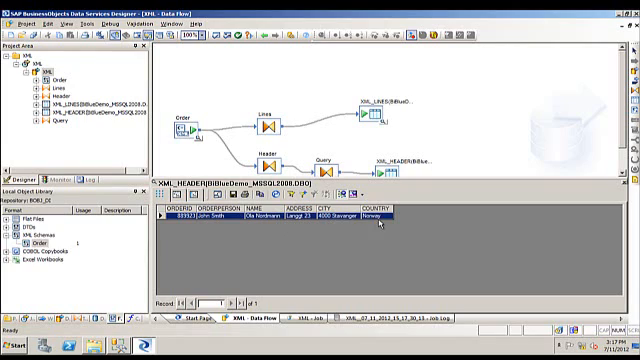
mouse_move(564, 226)
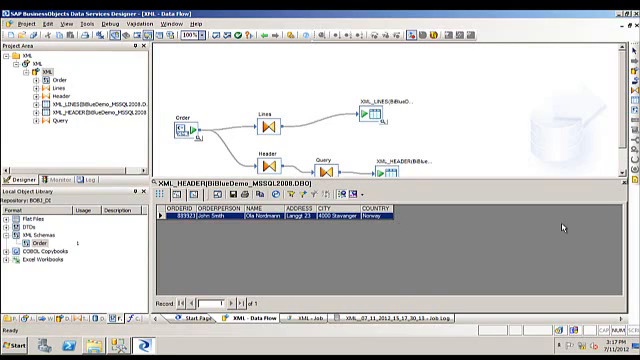